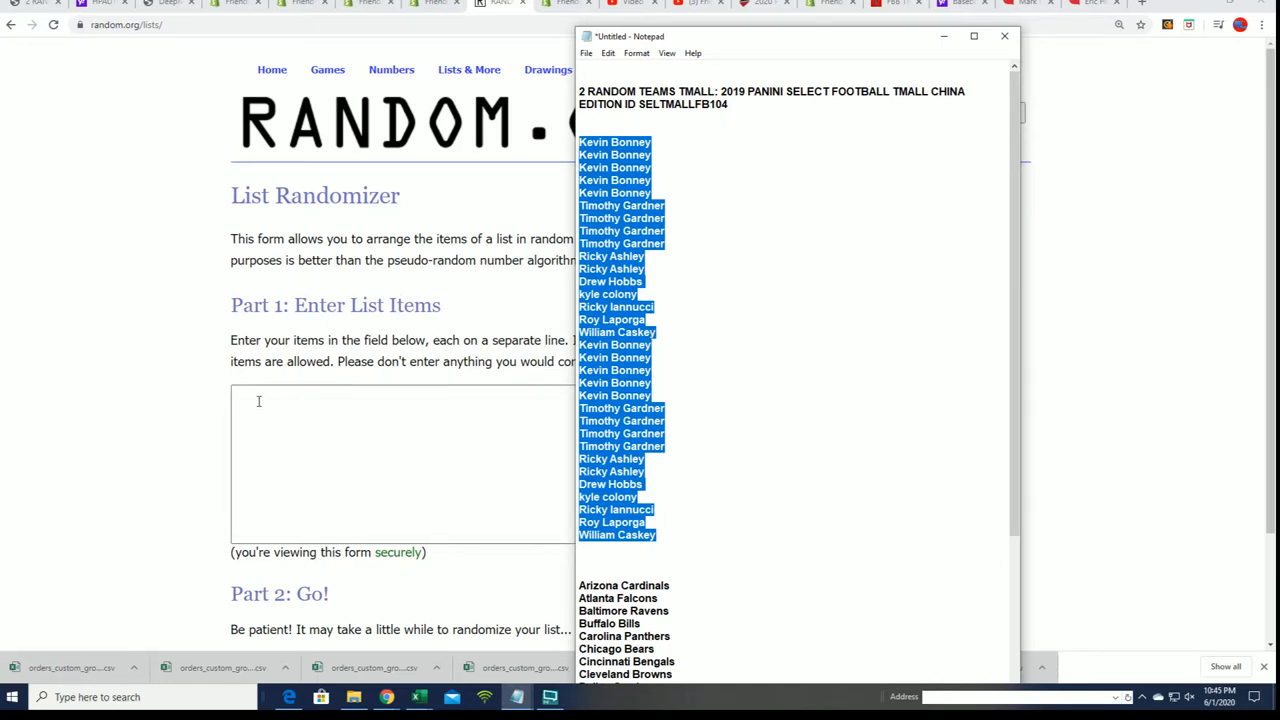
Paste the 32 owner names into the list and shuffle them five times
right_click(258, 401)
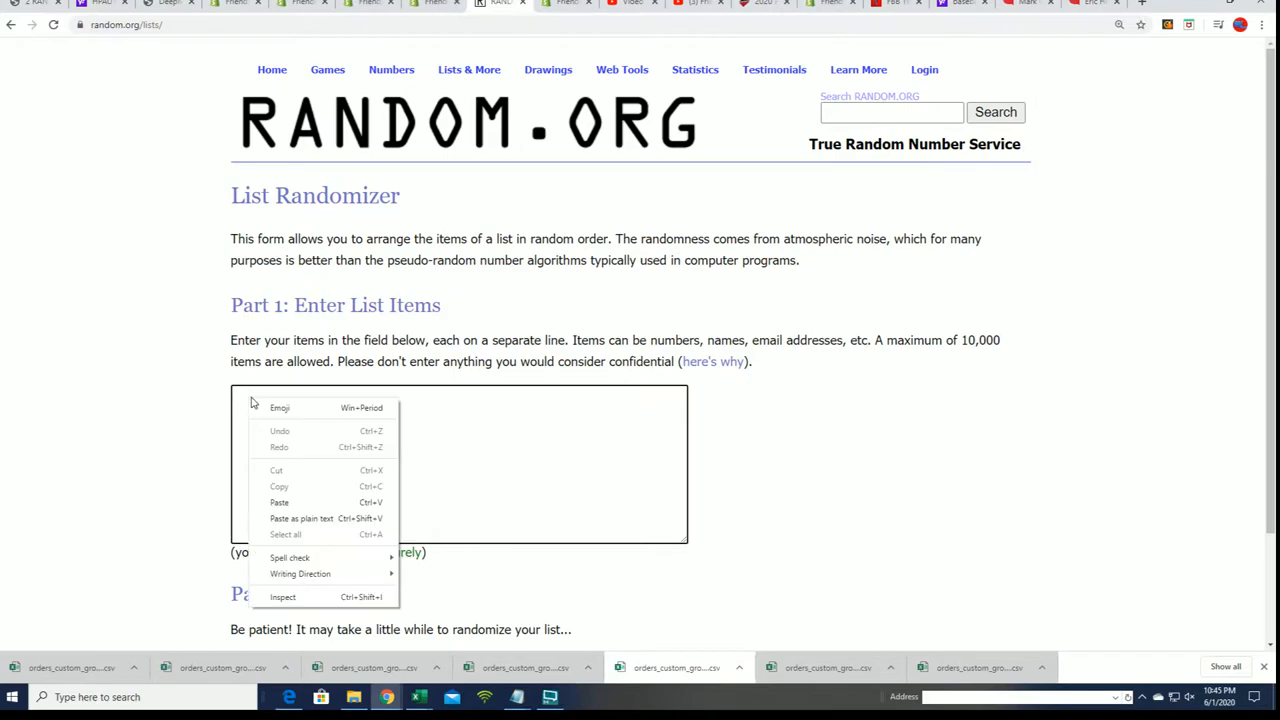
click(279, 502)
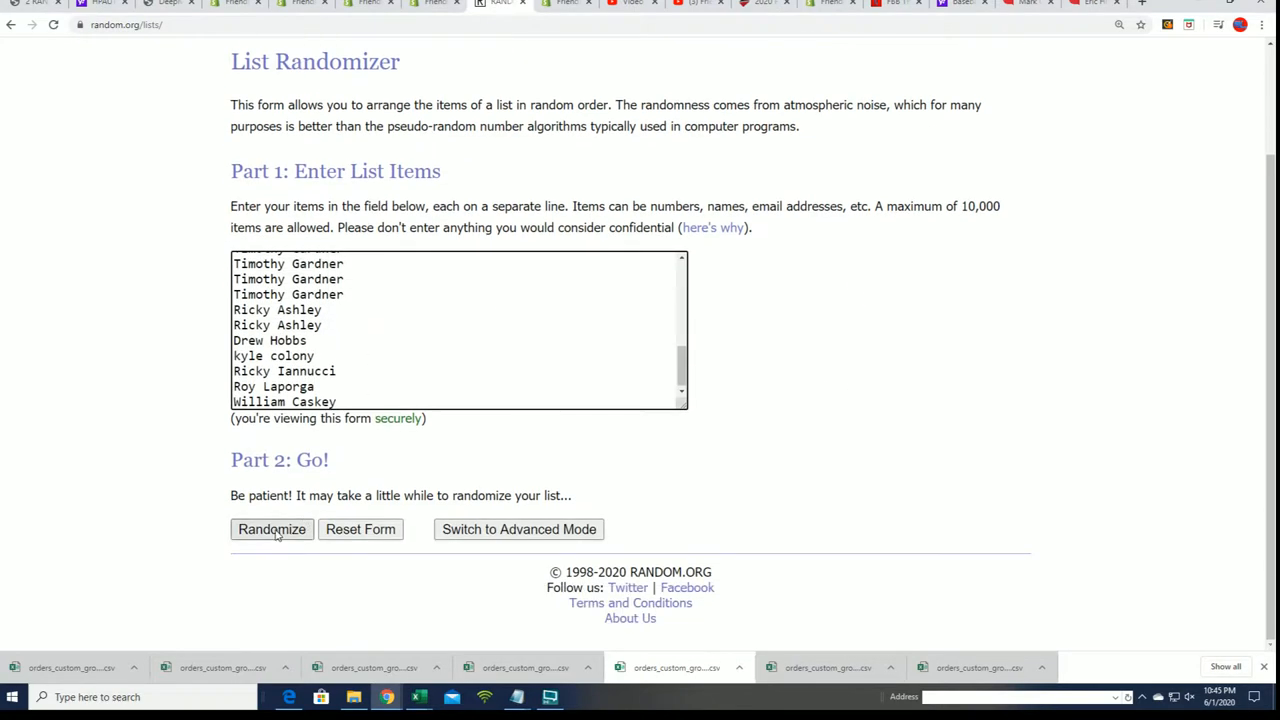
click(271, 529)
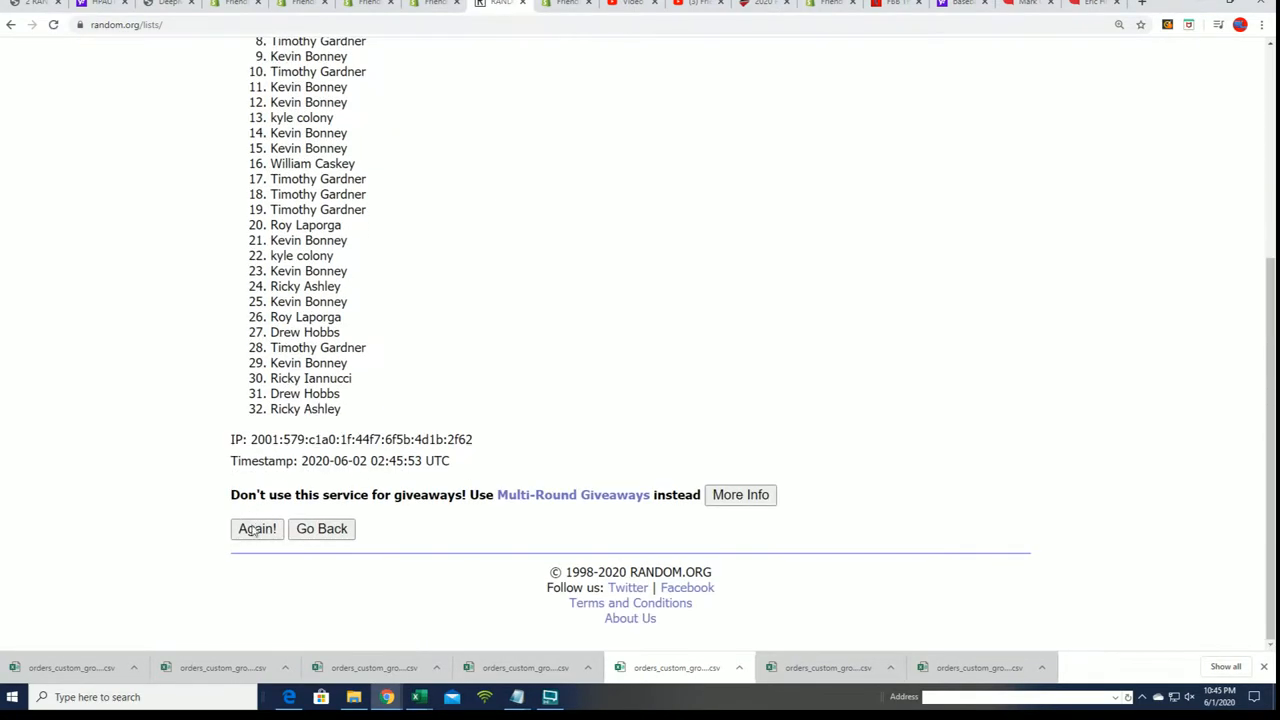
click(256, 528)
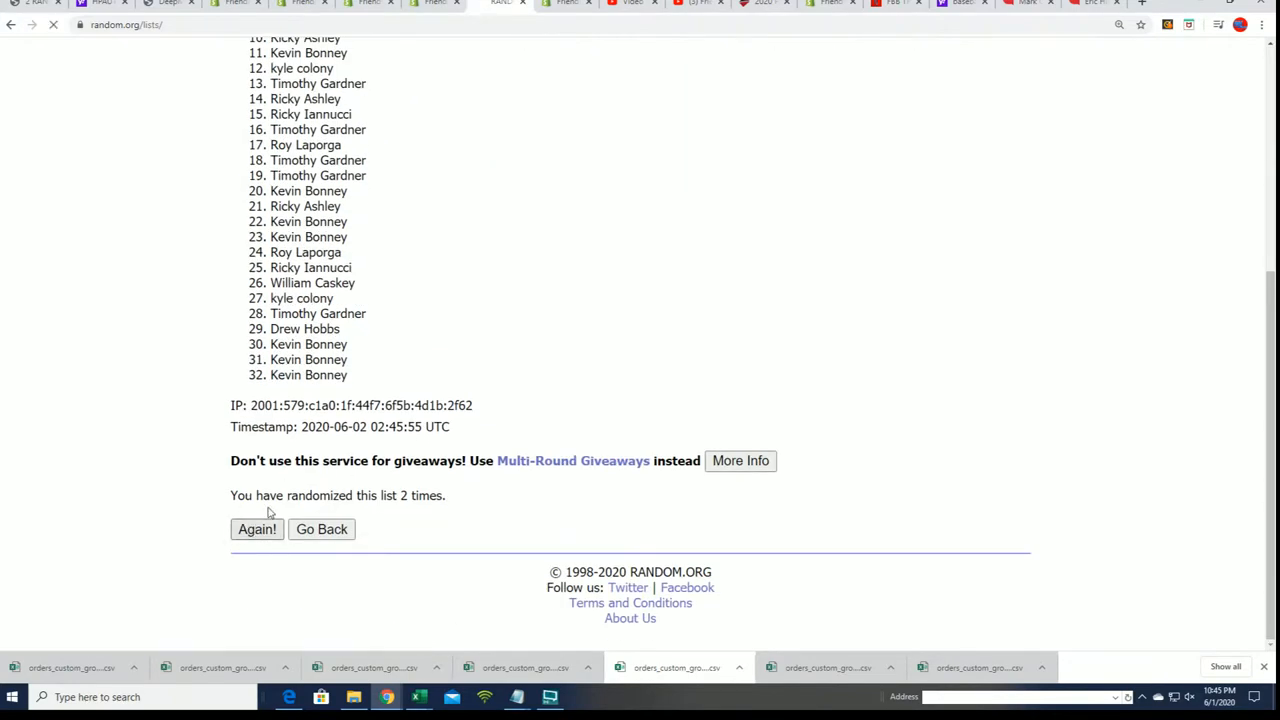
click(256, 529)
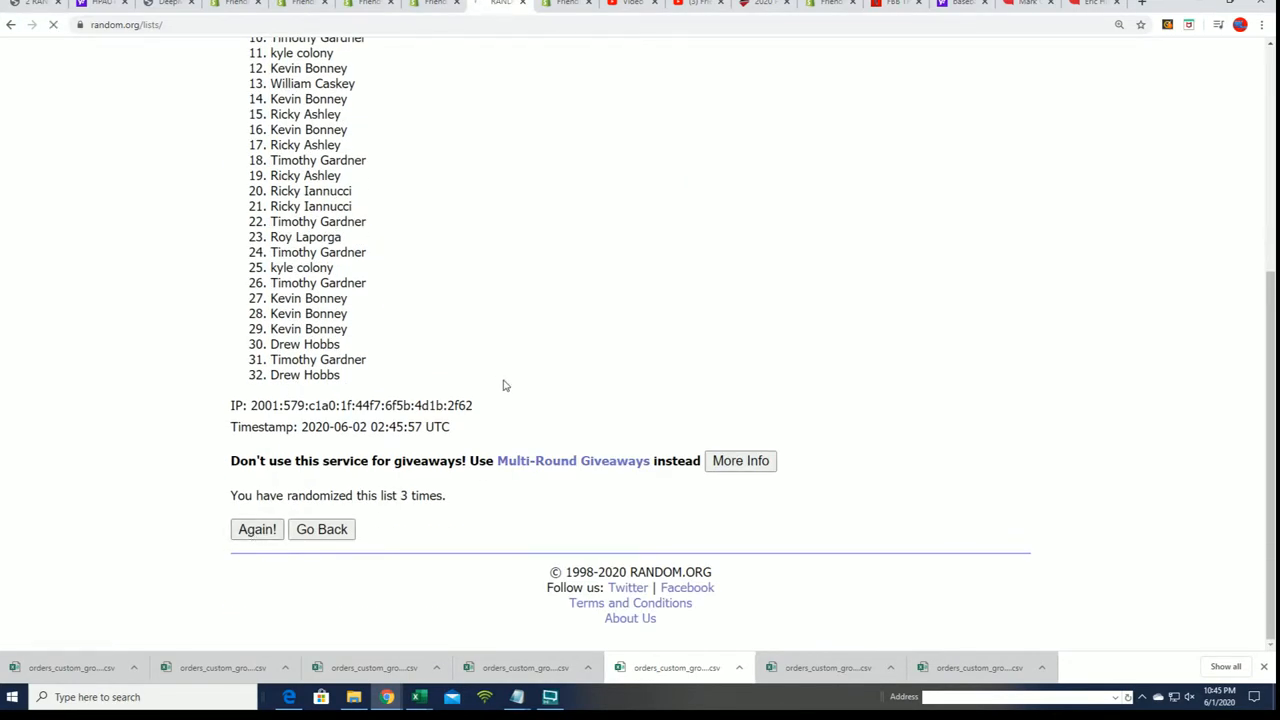
click(257, 529)
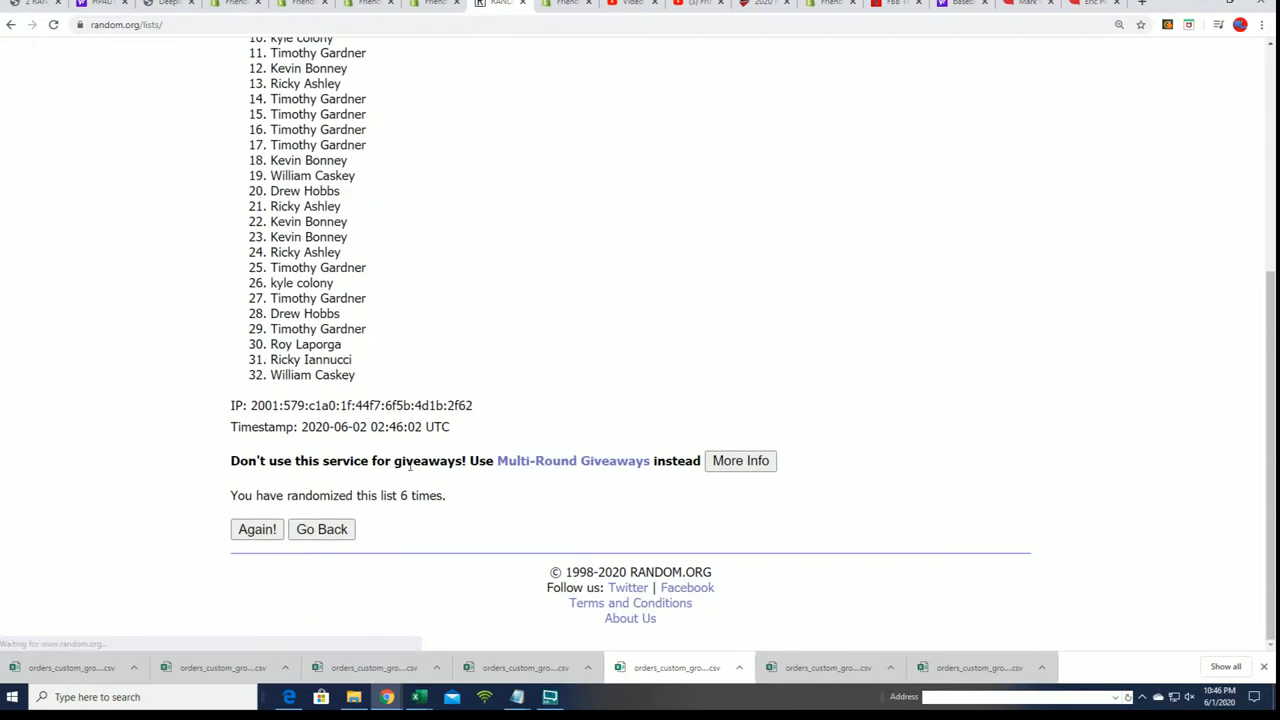
click(257, 529)
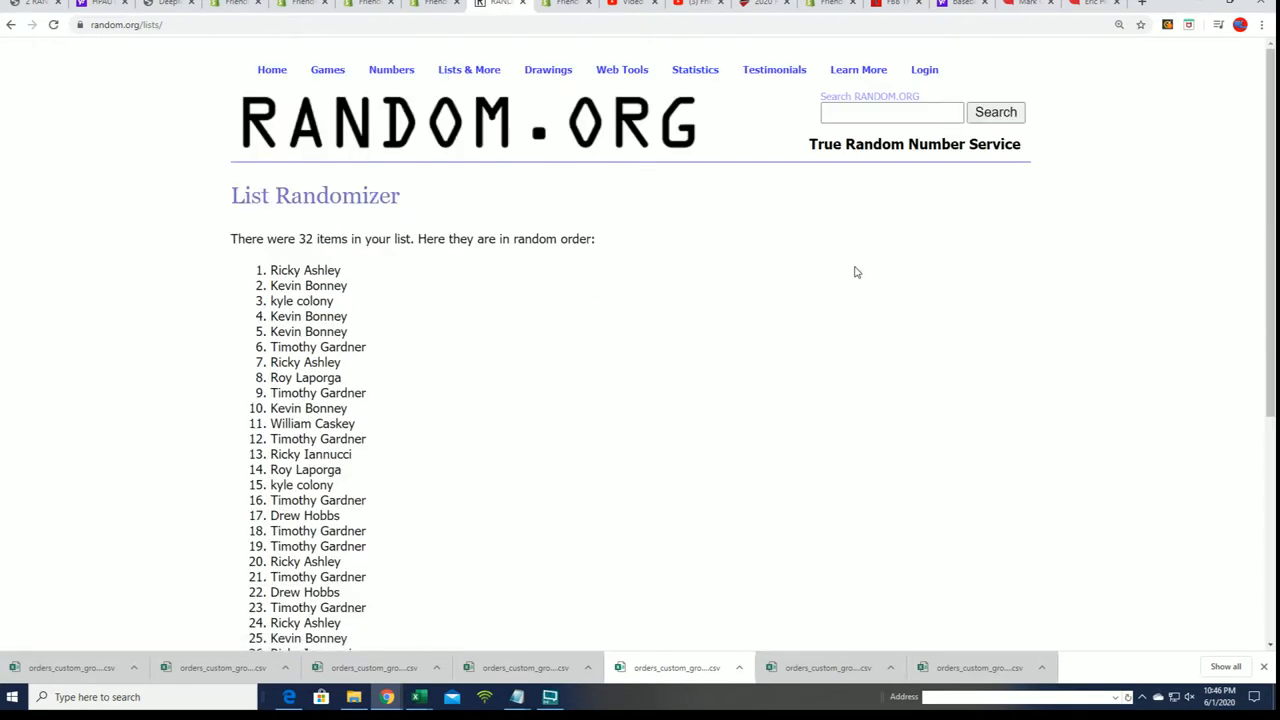
mouse_move(851, 191)
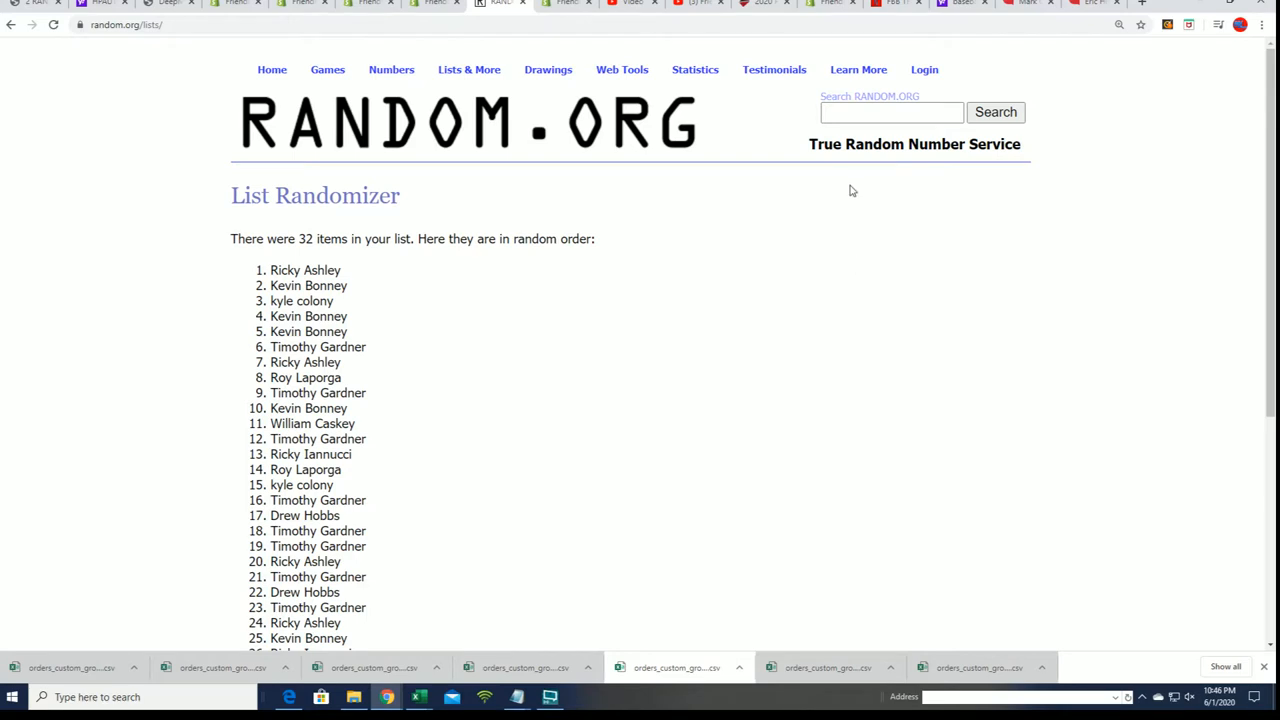
Select all 32 randomized owner names in the results and copy them
drag(270, 270, 325, 316)
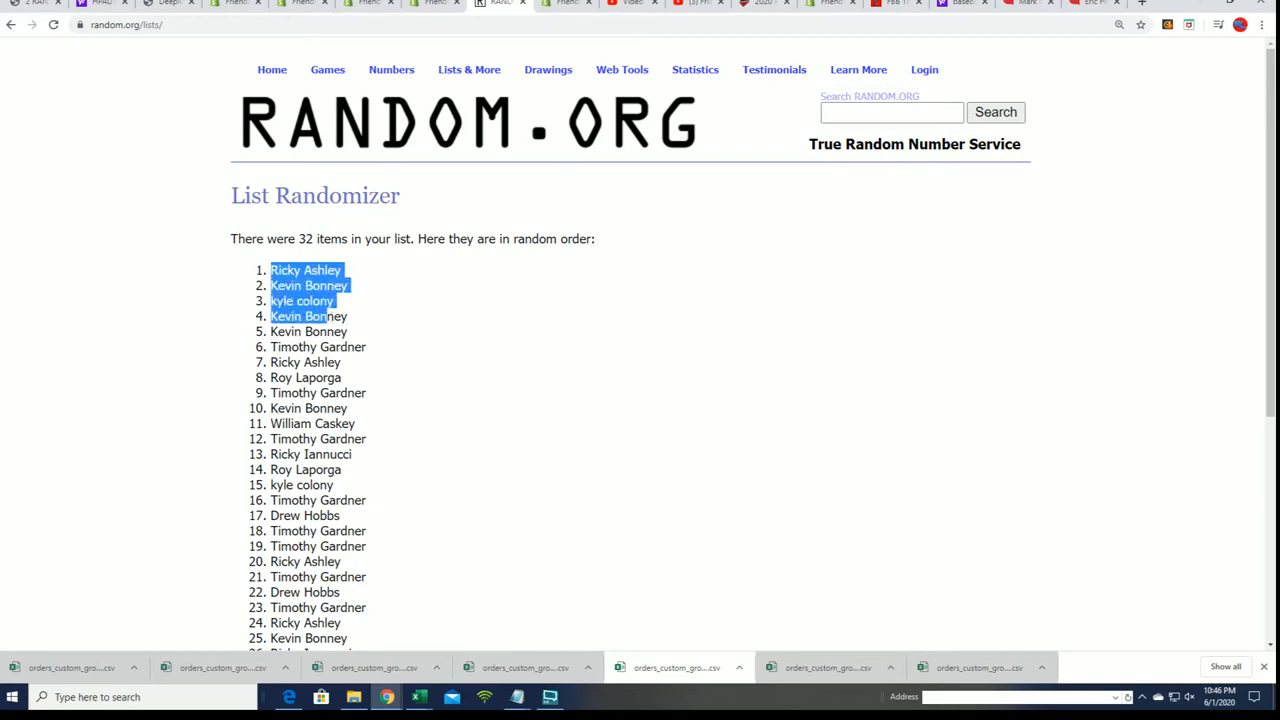
right_click(320, 490)
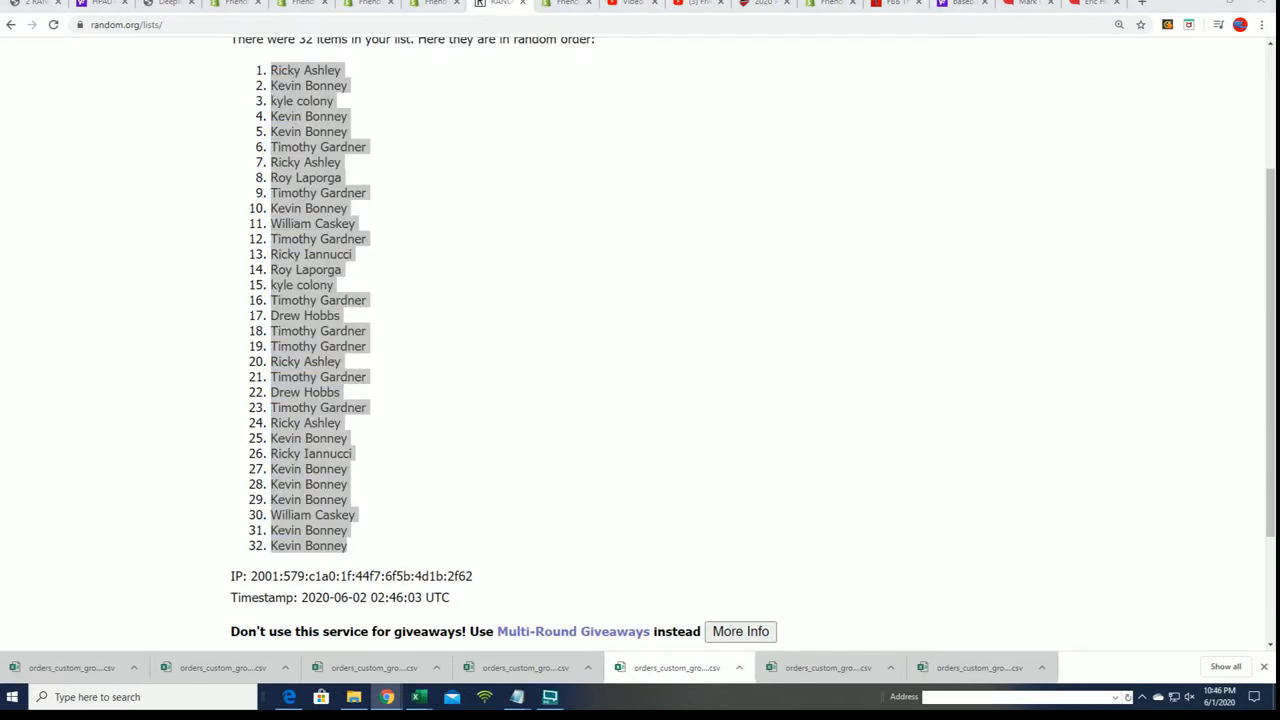
Paste the shuffled owner names into Excel's OWNER NAMES column as Unicode text, adjusting column A's width
click(418, 697)
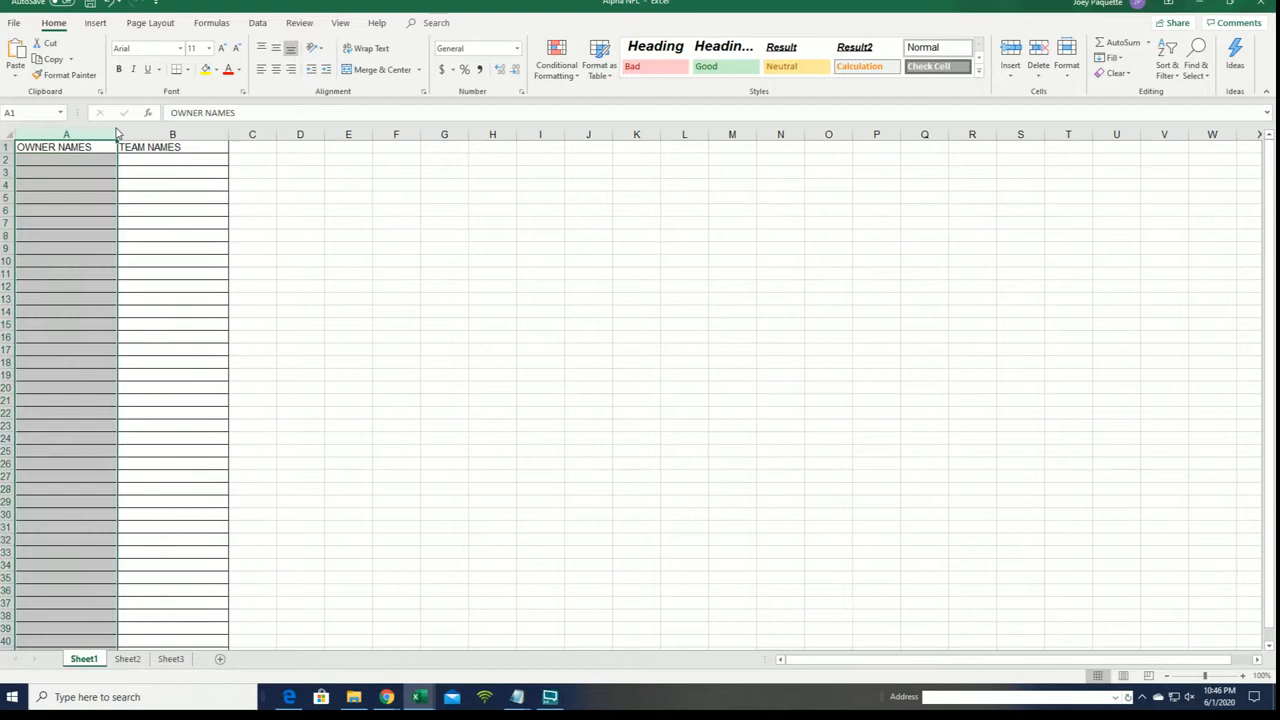
drag(115, 133, 190, 133)
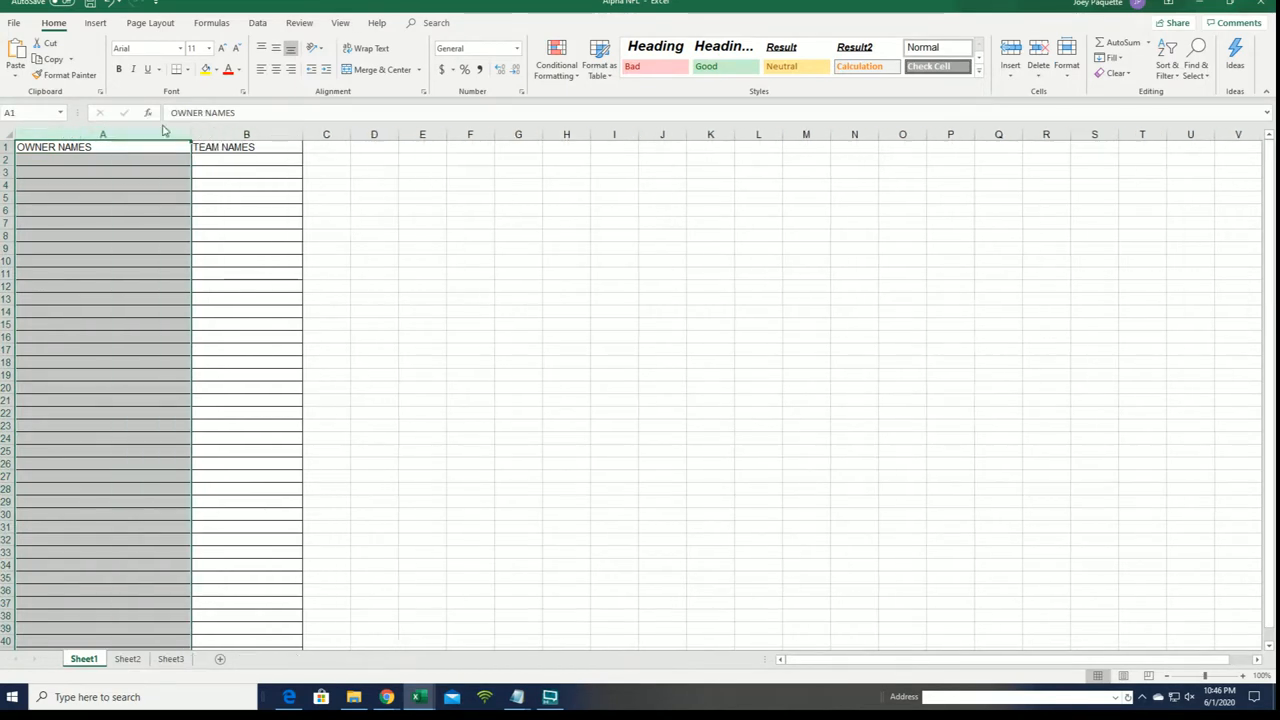
click(87, 160)
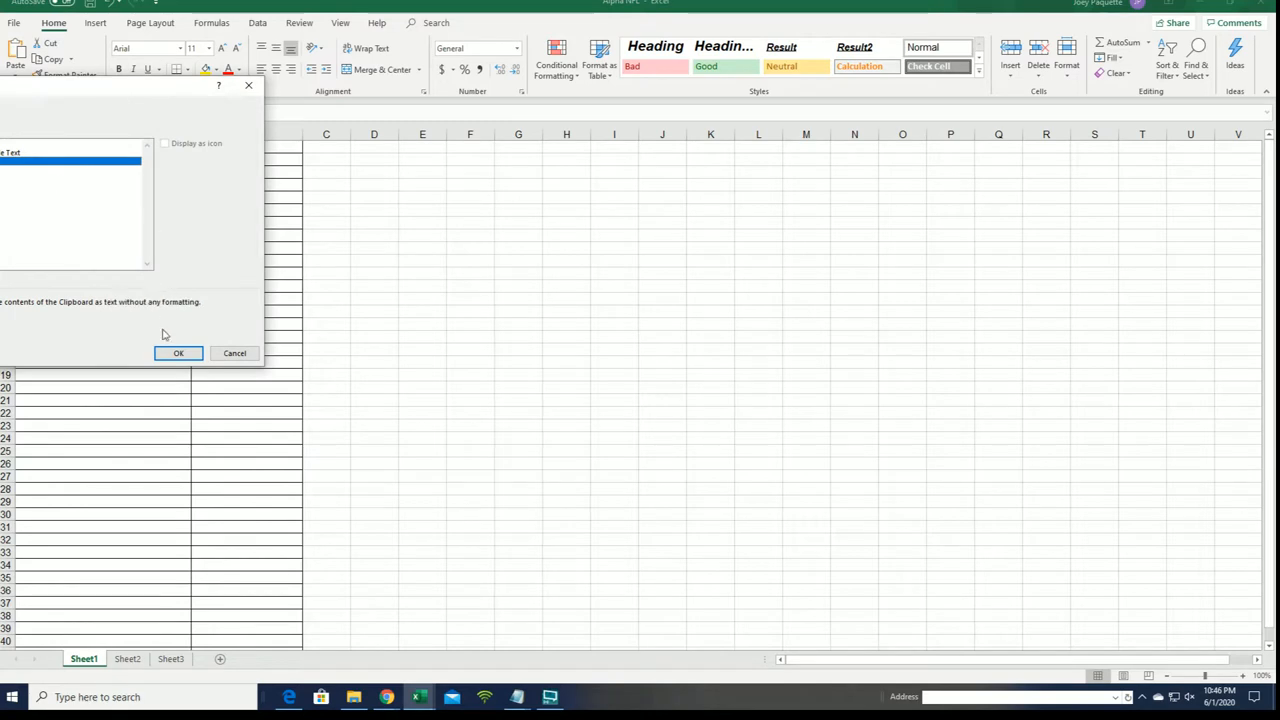
click(178, 353)
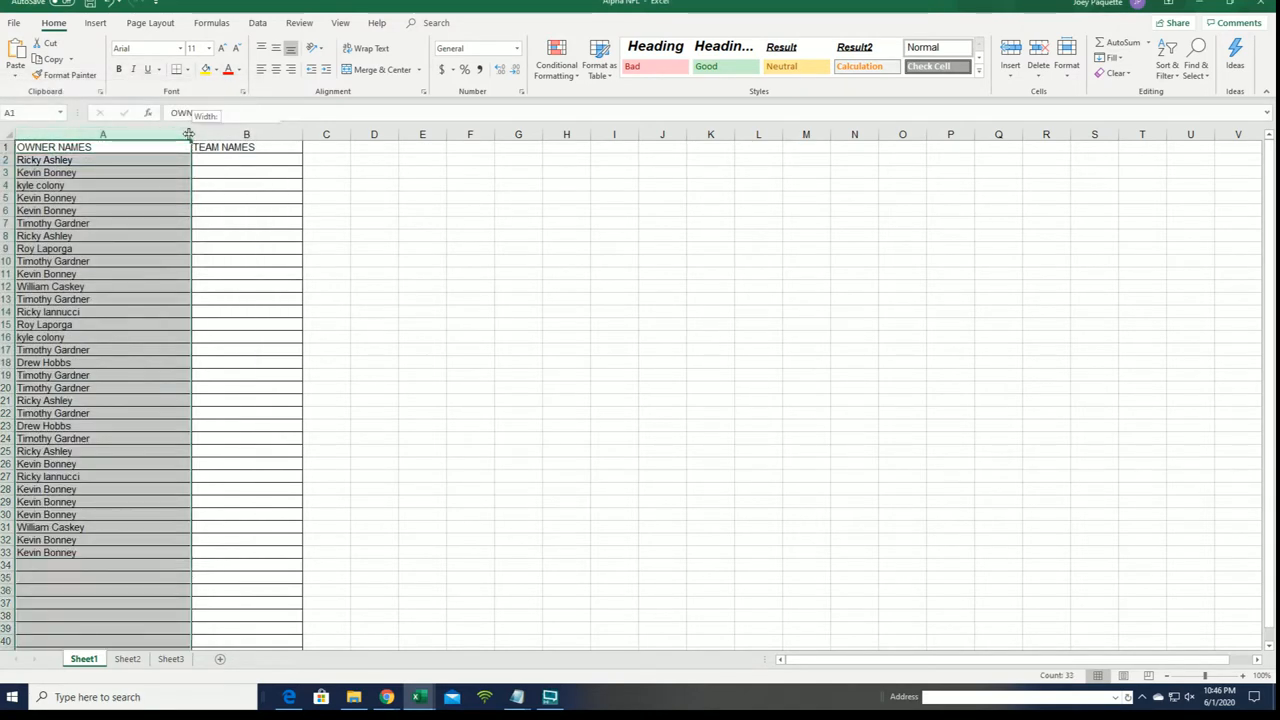
drag(188, 134, 105, 134)
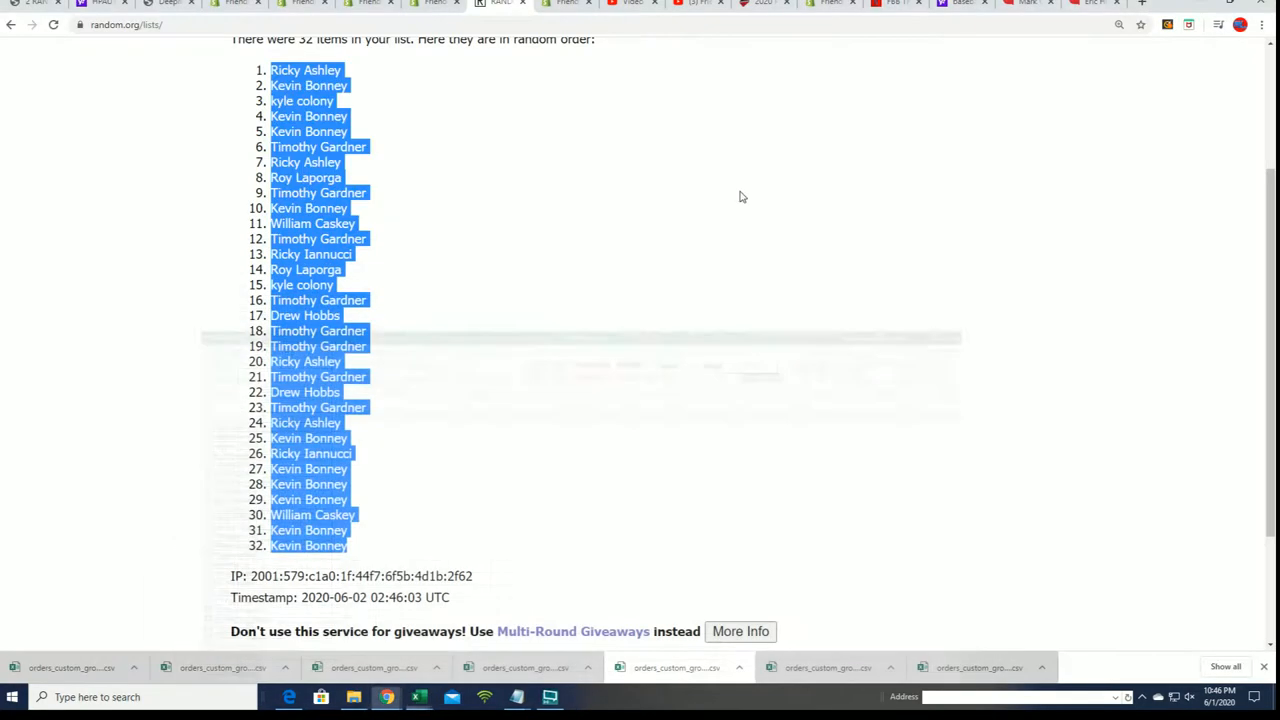
Copy the NFL team list, Arizona Cardinals through Washington Redskins, from Notepad
scroll(up, 3)
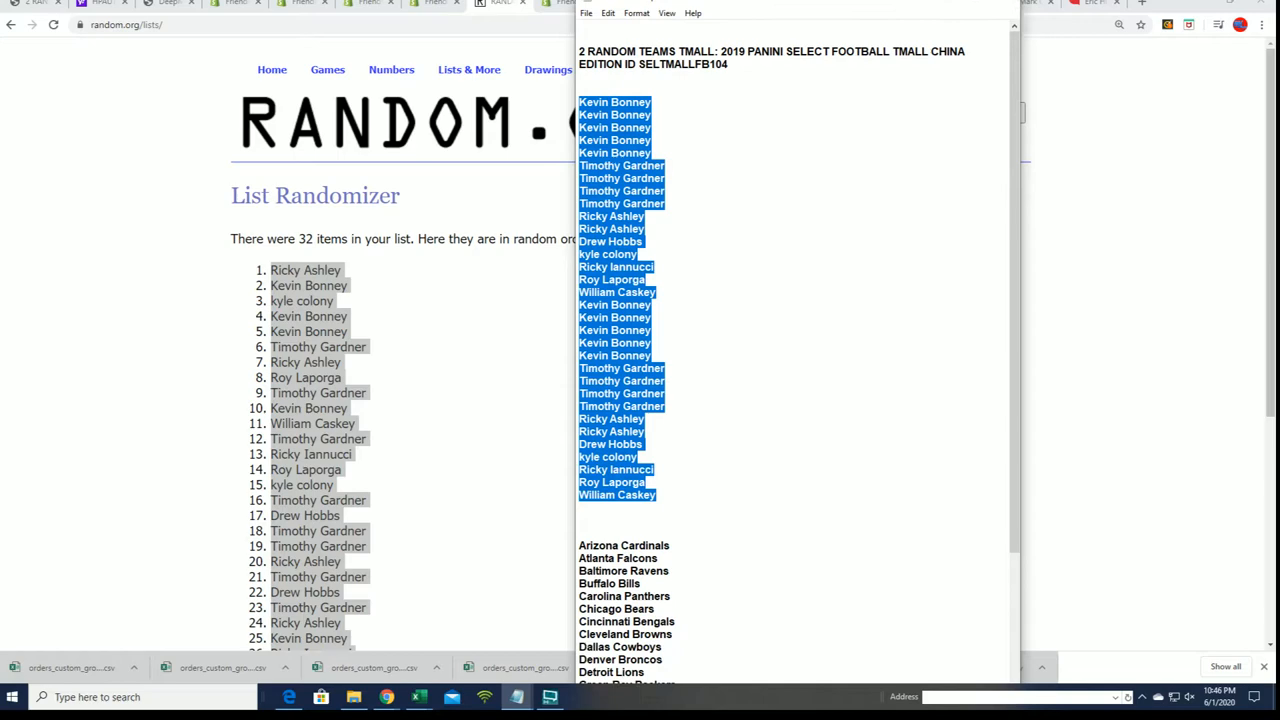
scroll(down, 3)
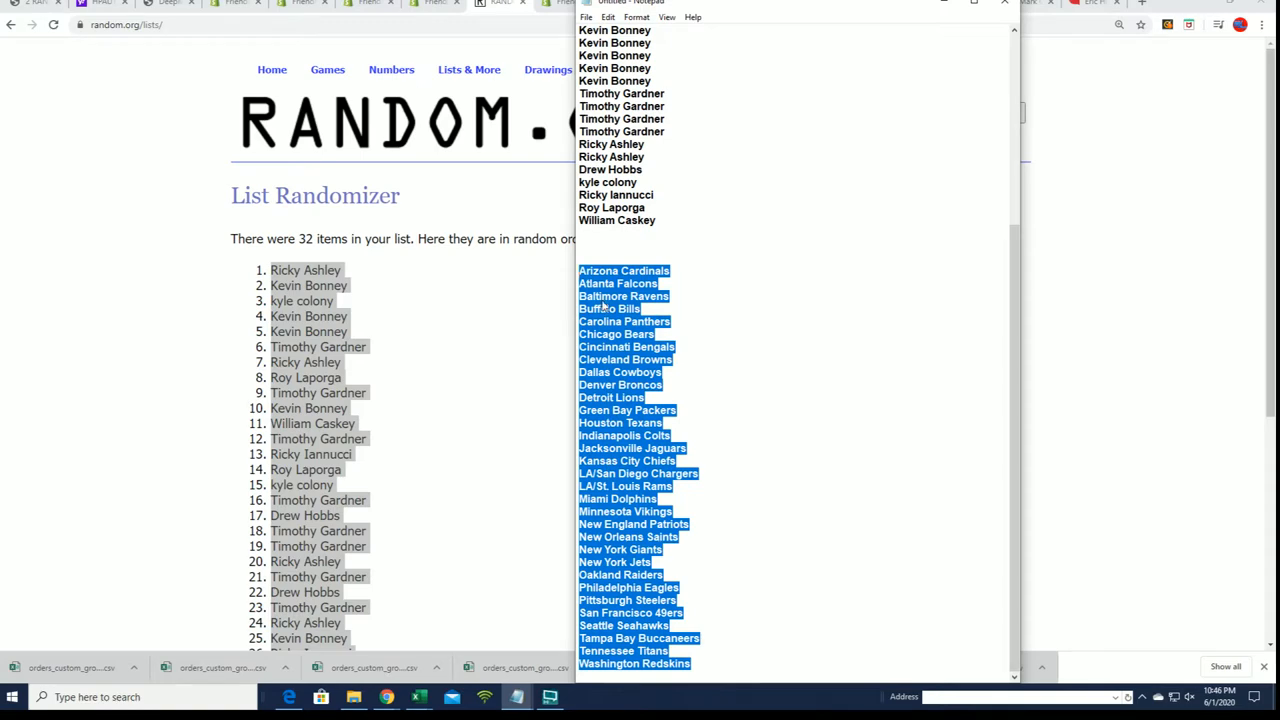
click(468, 69)
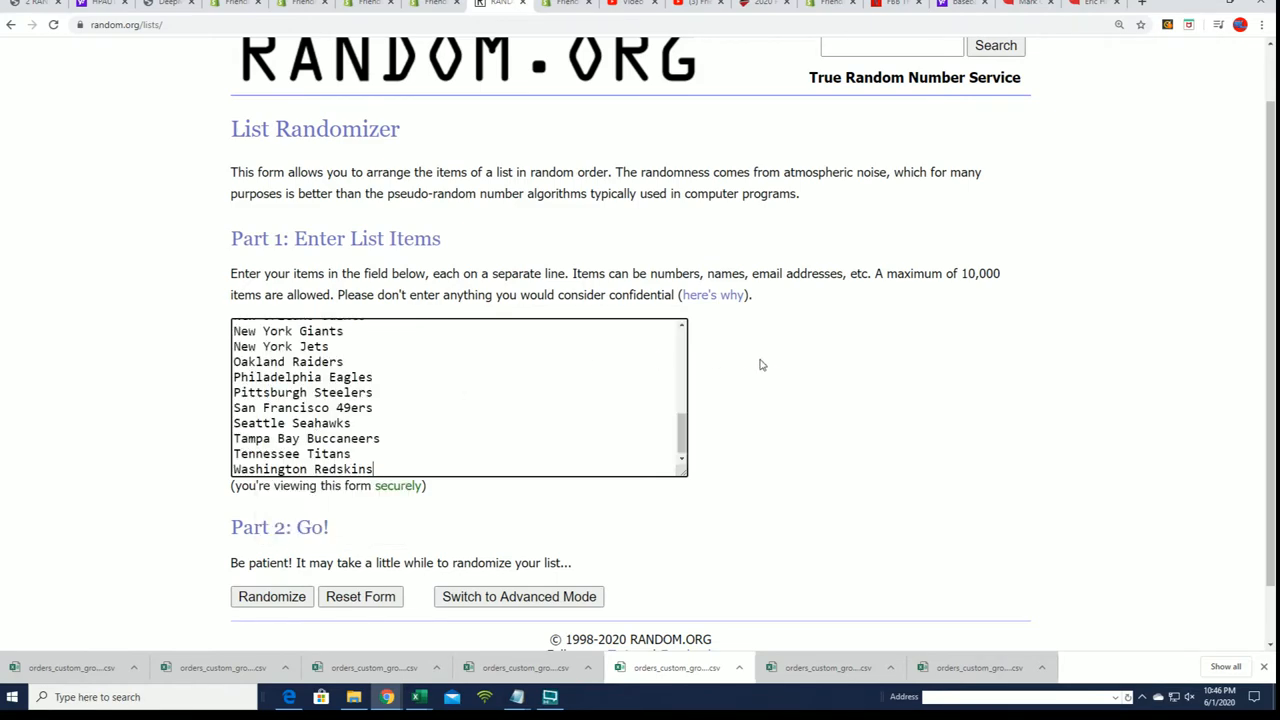
Shuffle the 32 NFL team names seven times in the List Randomizer
click(271, 596)
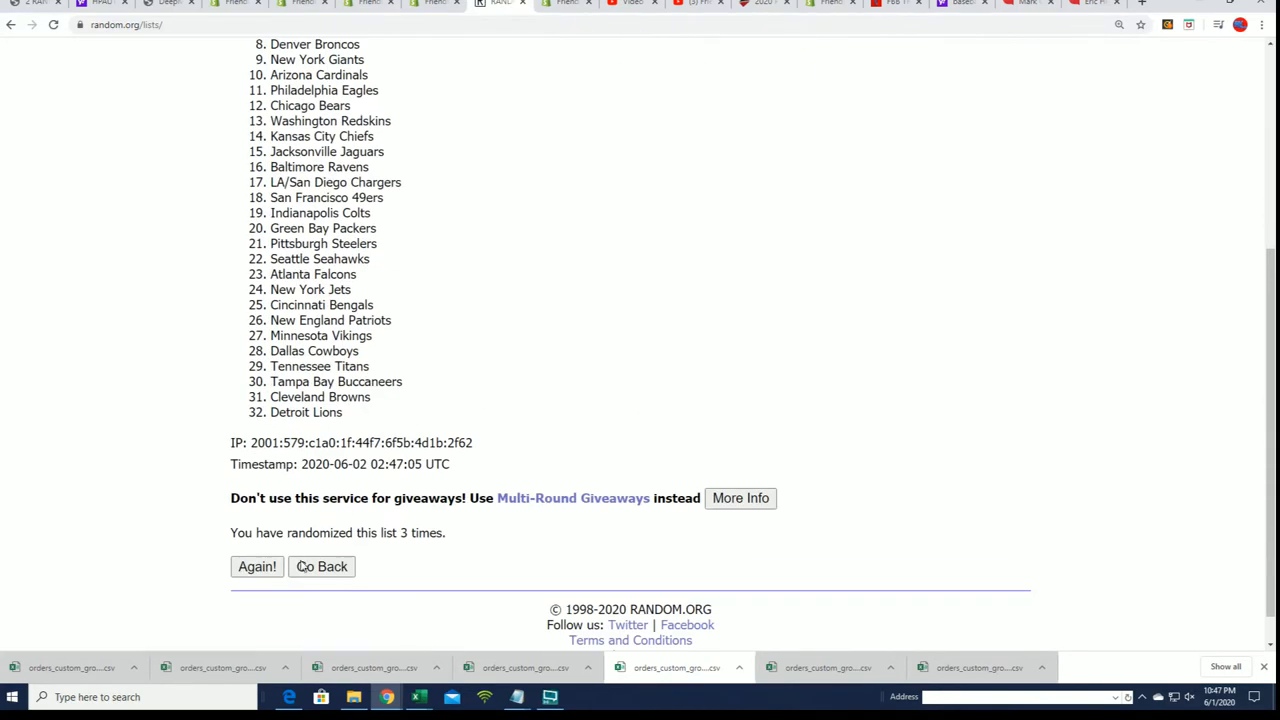
click(257, 566)
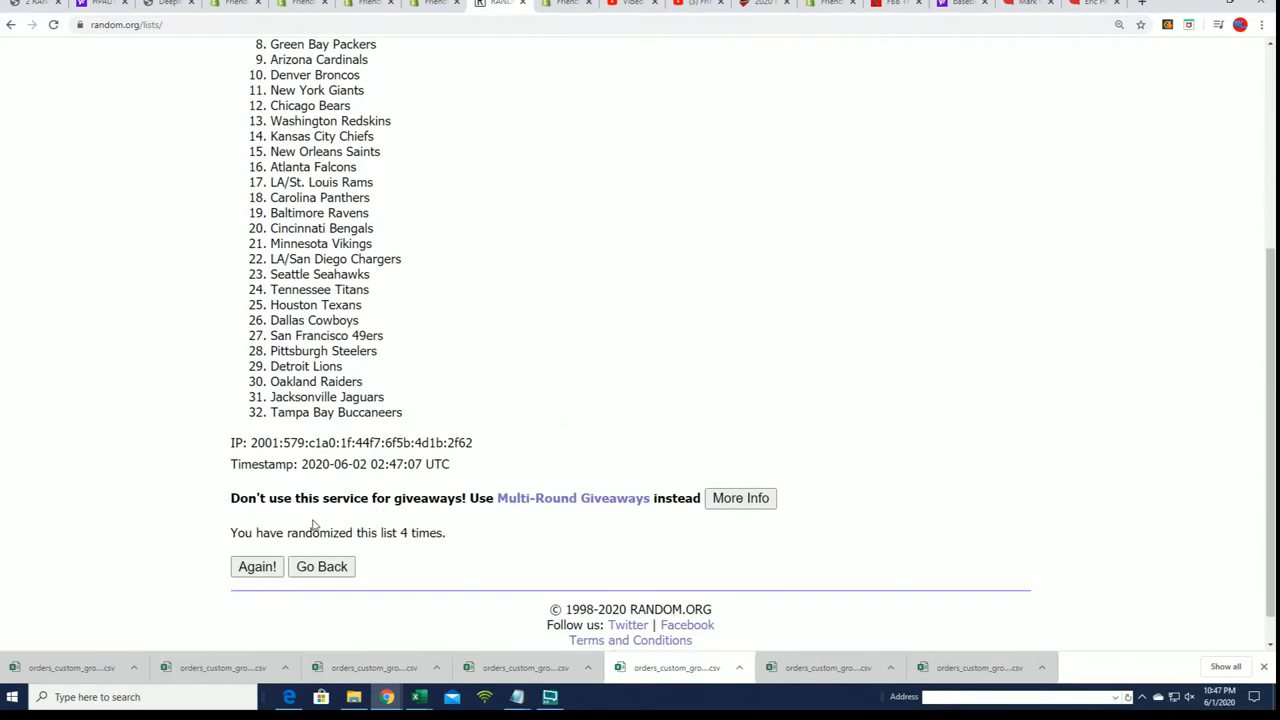
click(257, 566)
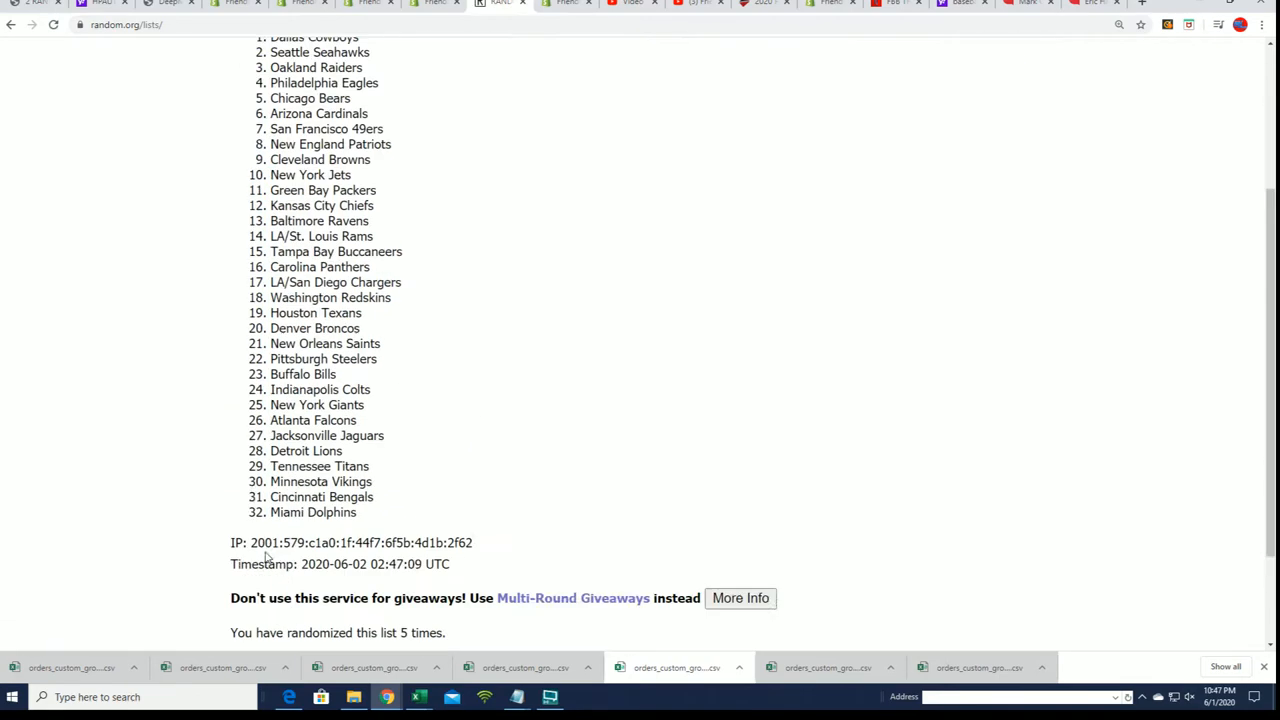
scroll(down, 3)
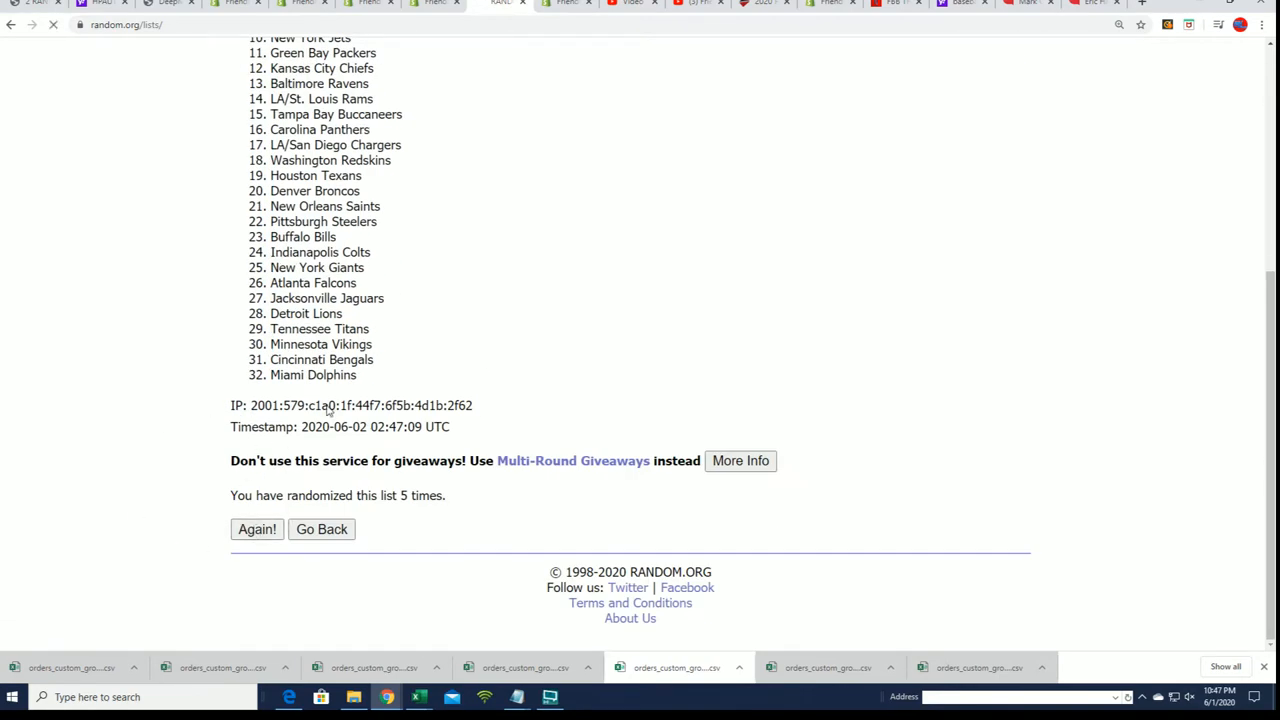
click(257, 529)
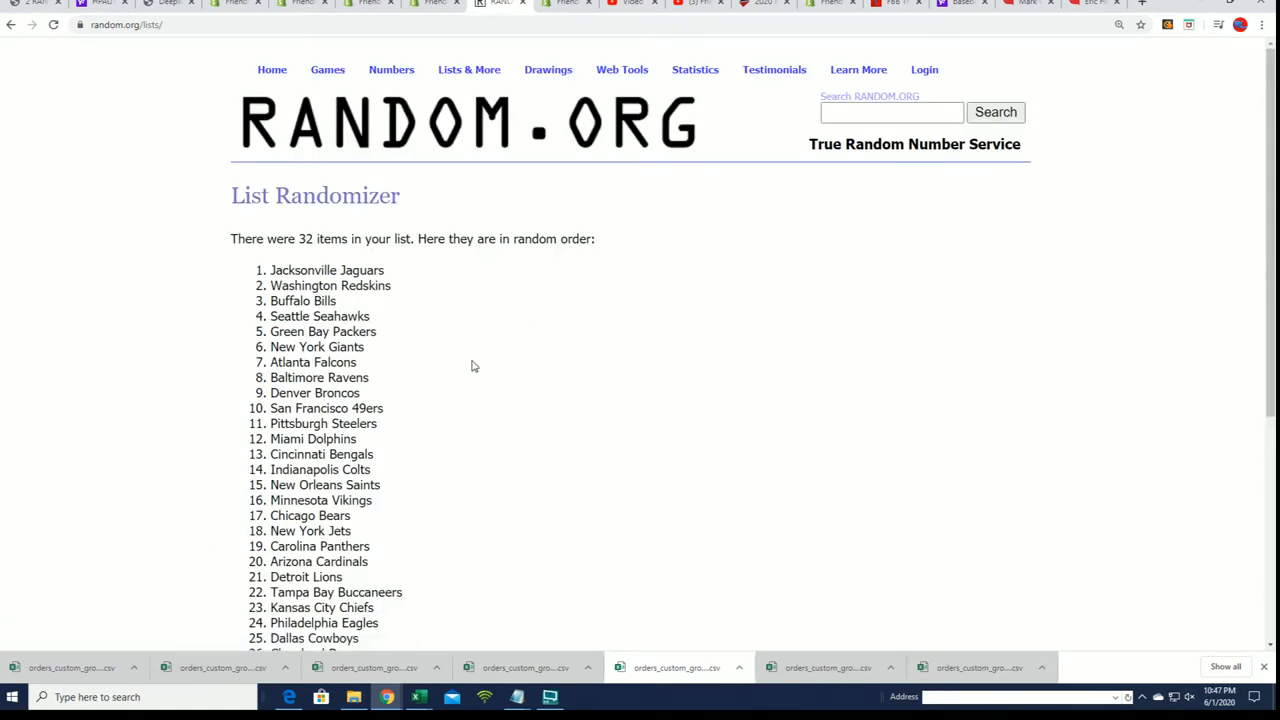
scroll(down, 3)
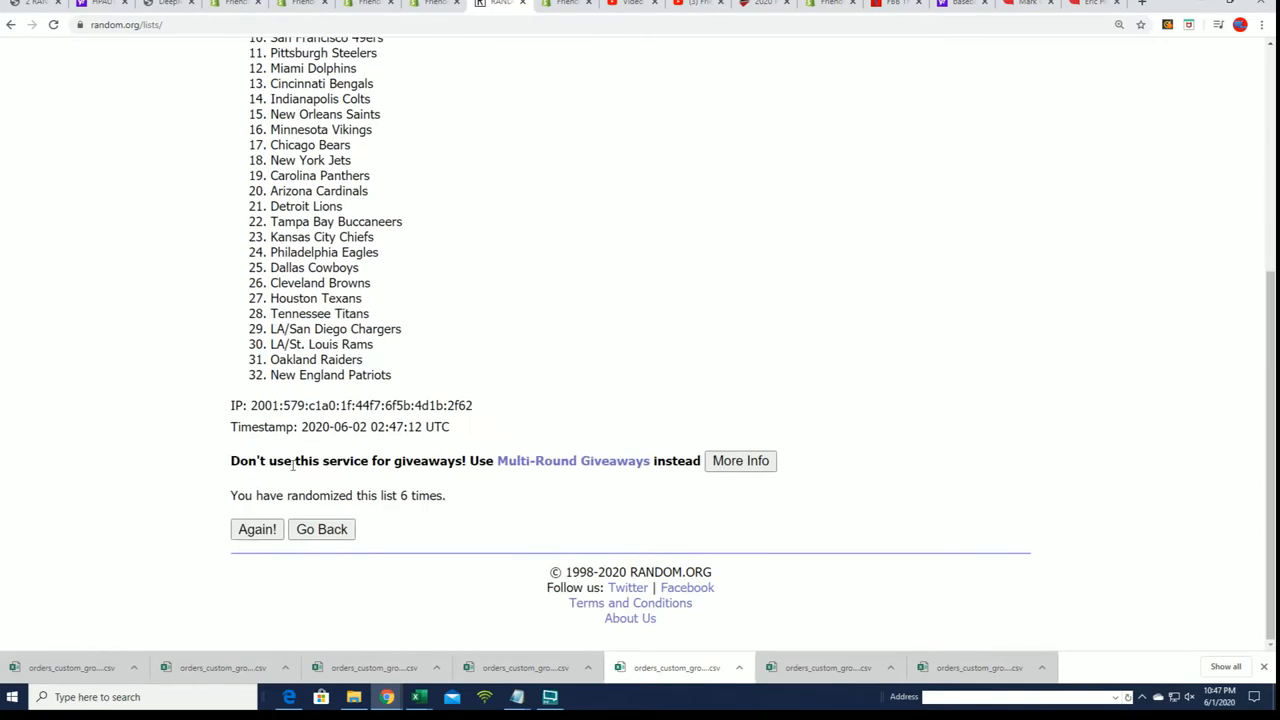
click(257, 529)
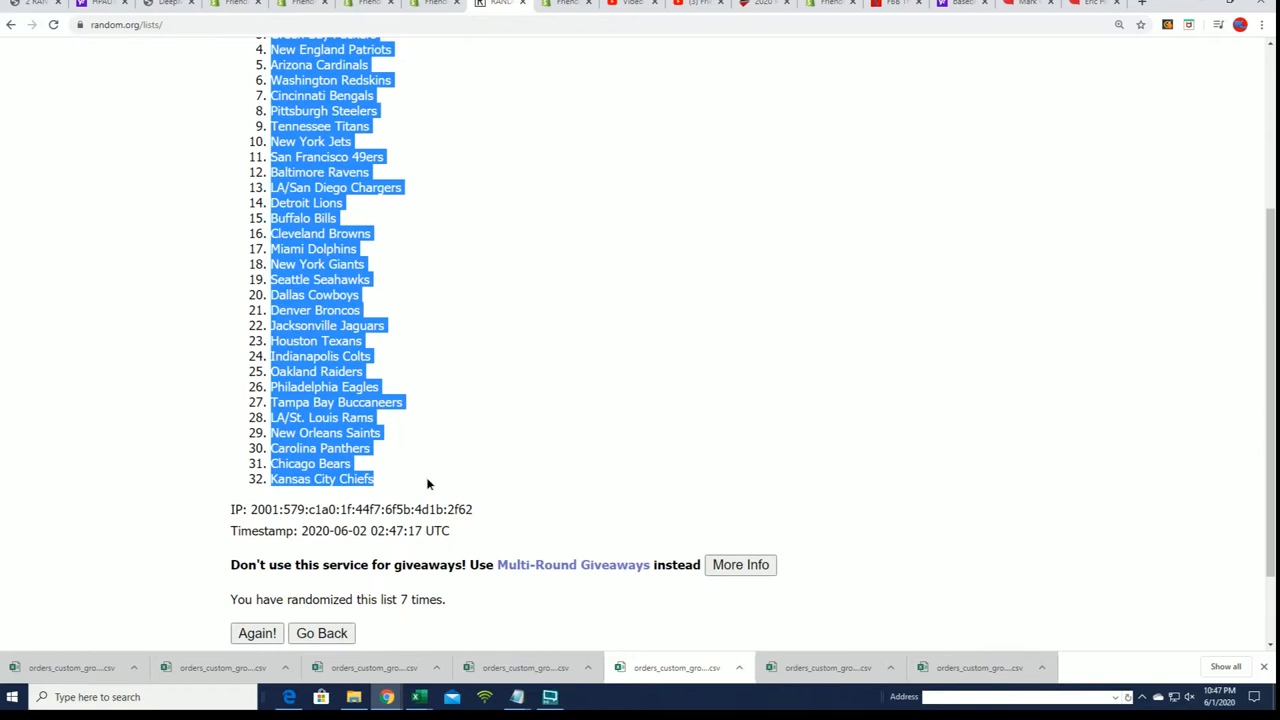
scroll(down, 3)
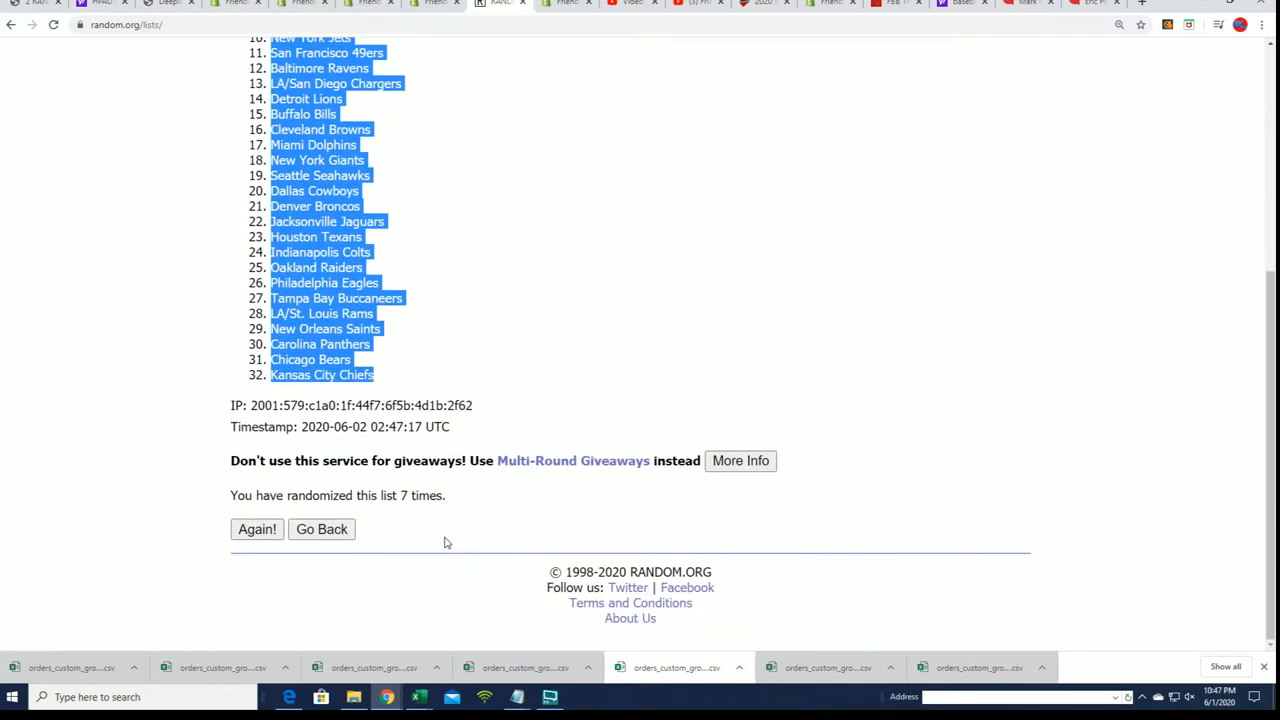
scroll(up, 3)
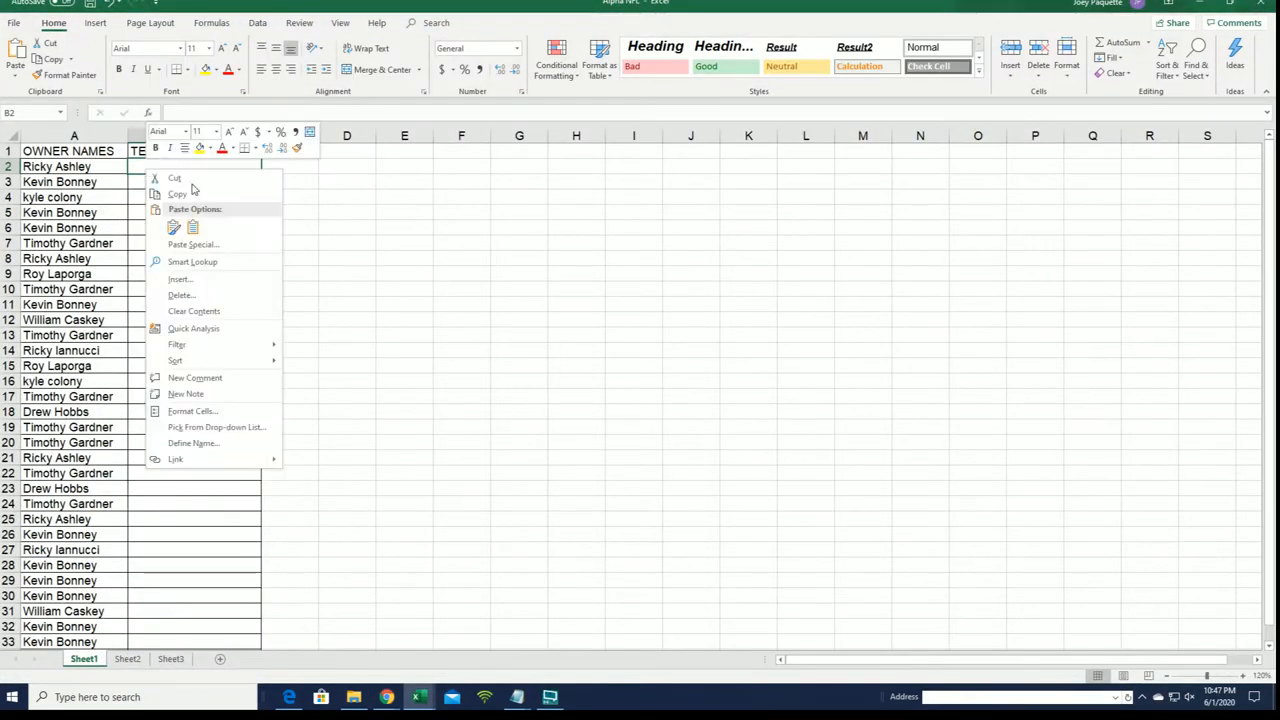
Paste the shuffled teams into cell B2 as plain text
click(193, 244)
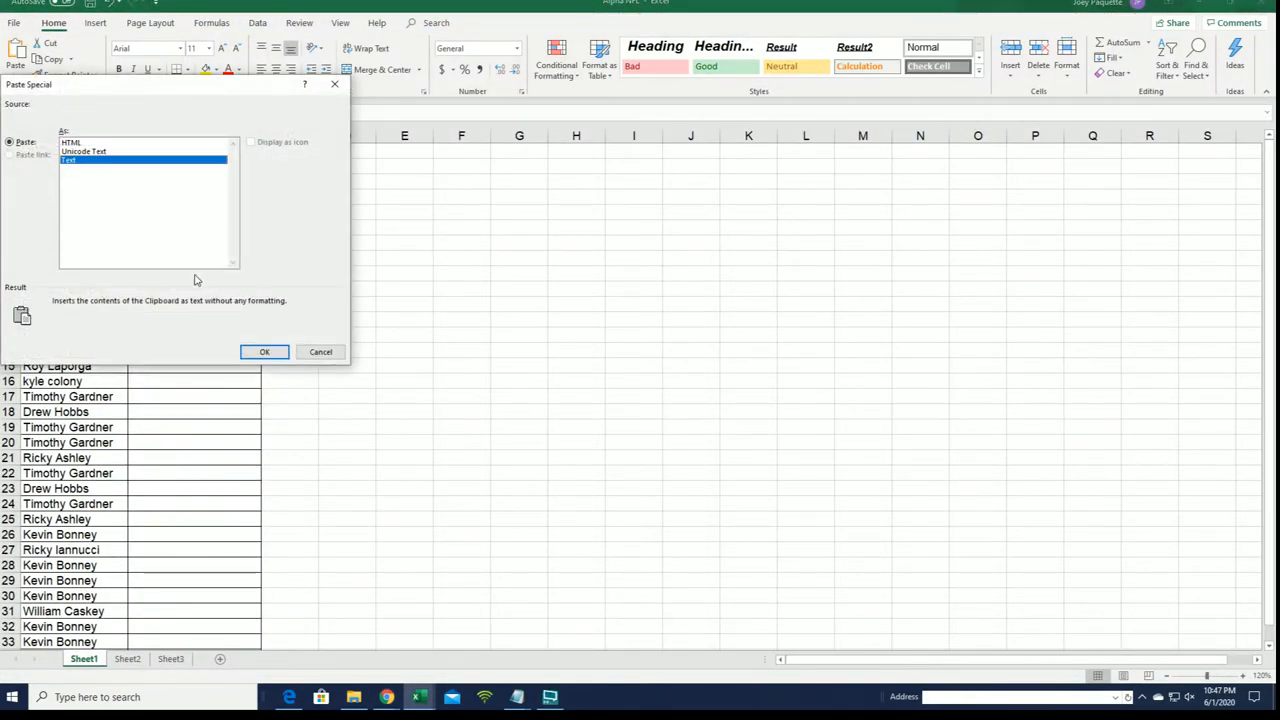
click(264, 351)
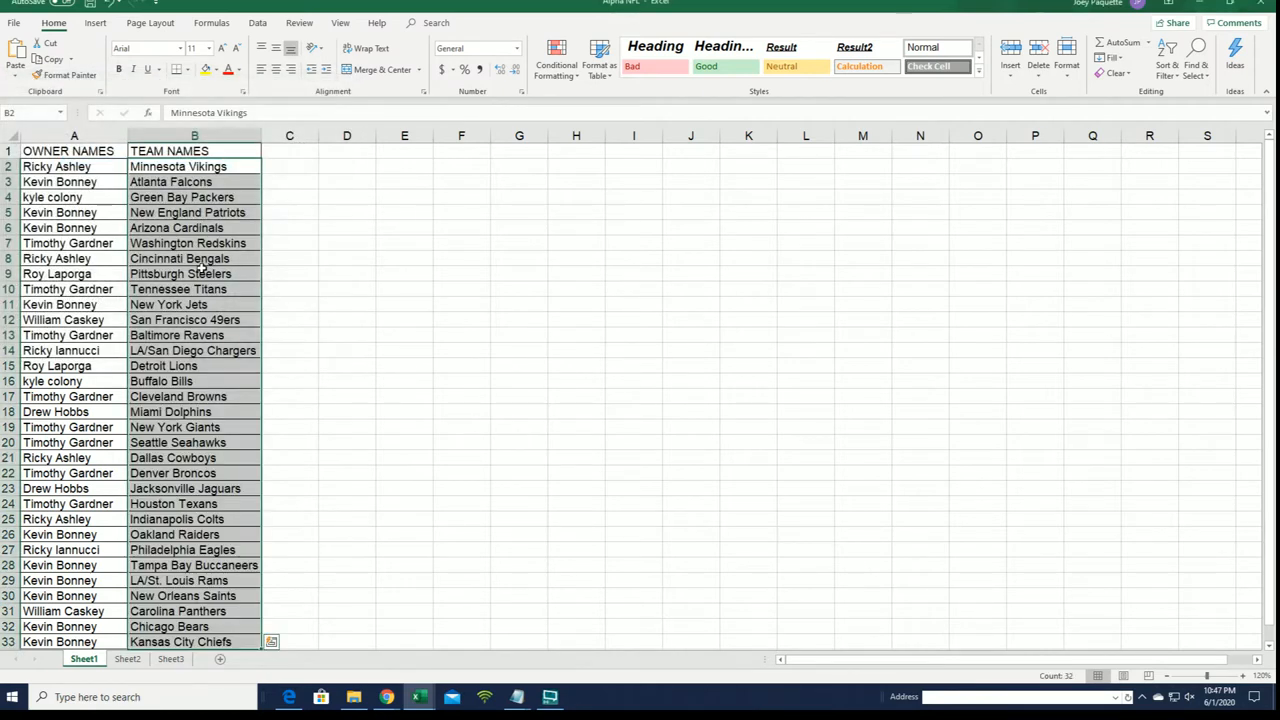
mouse_move(212, 328)
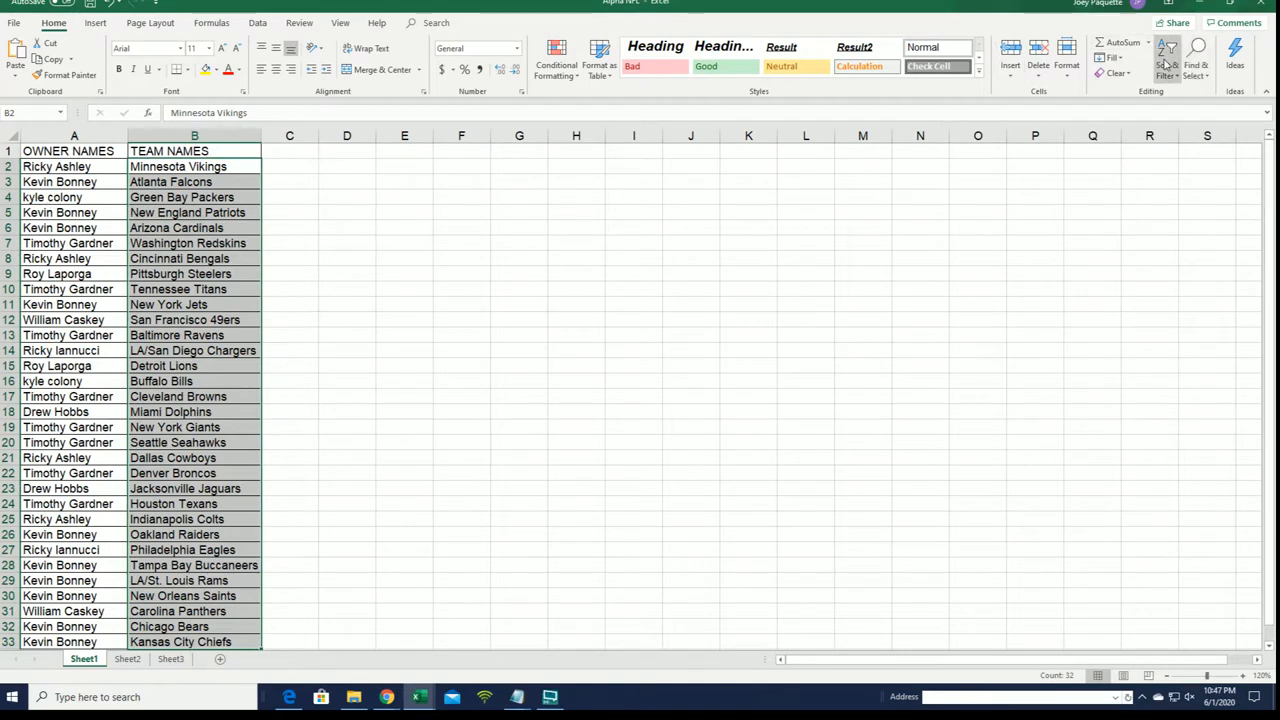
Sort the table A to Z by team name, expanding the selection to keep owners paired
click(1167, 50)
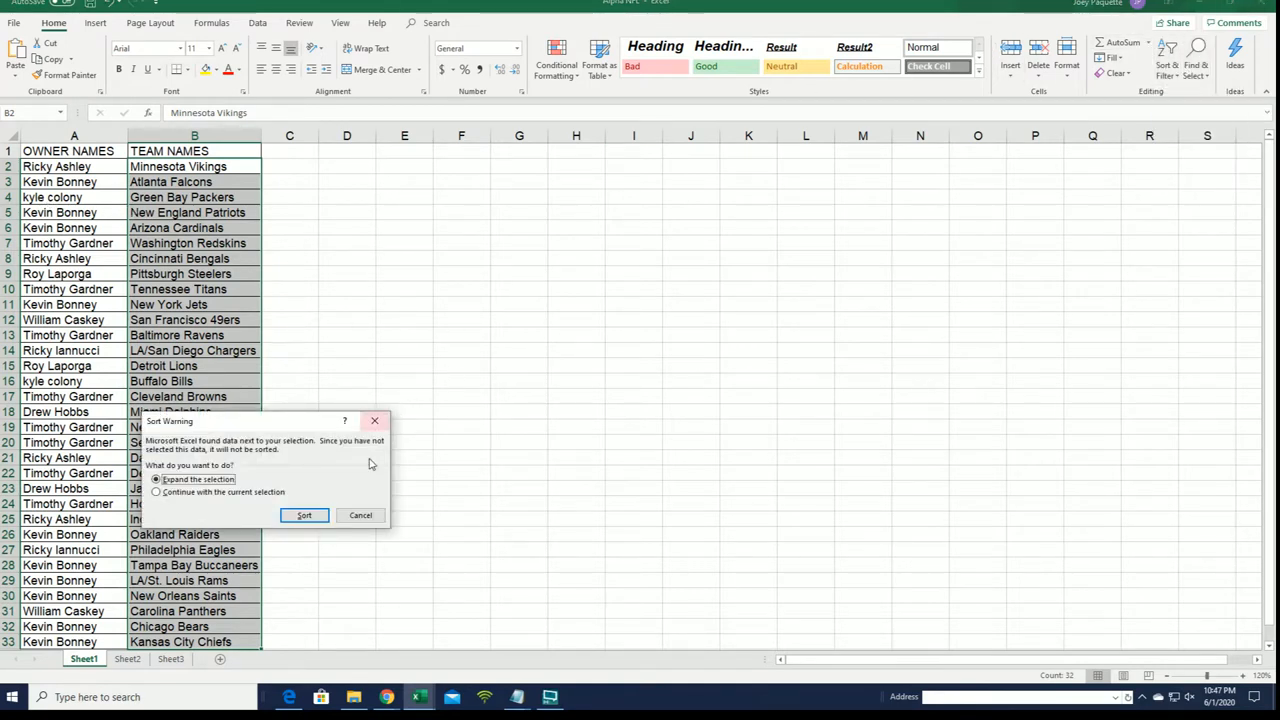
click(304, 515)
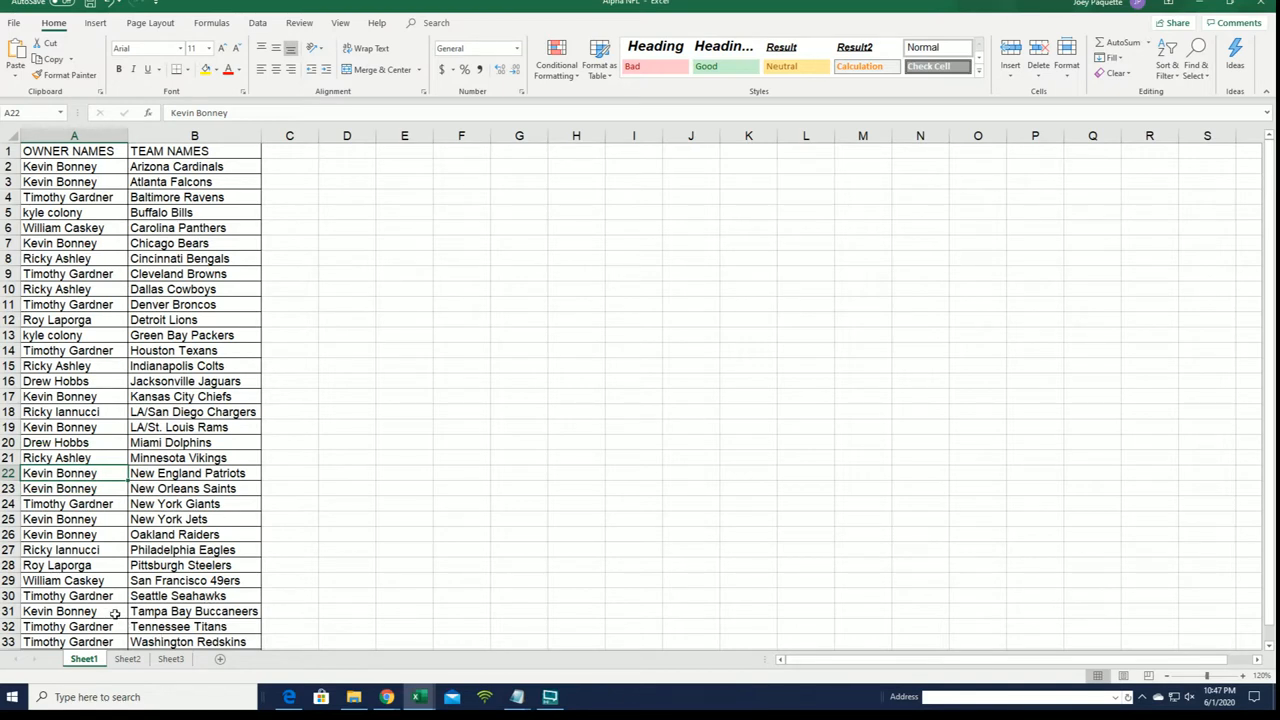
click(194, 595)
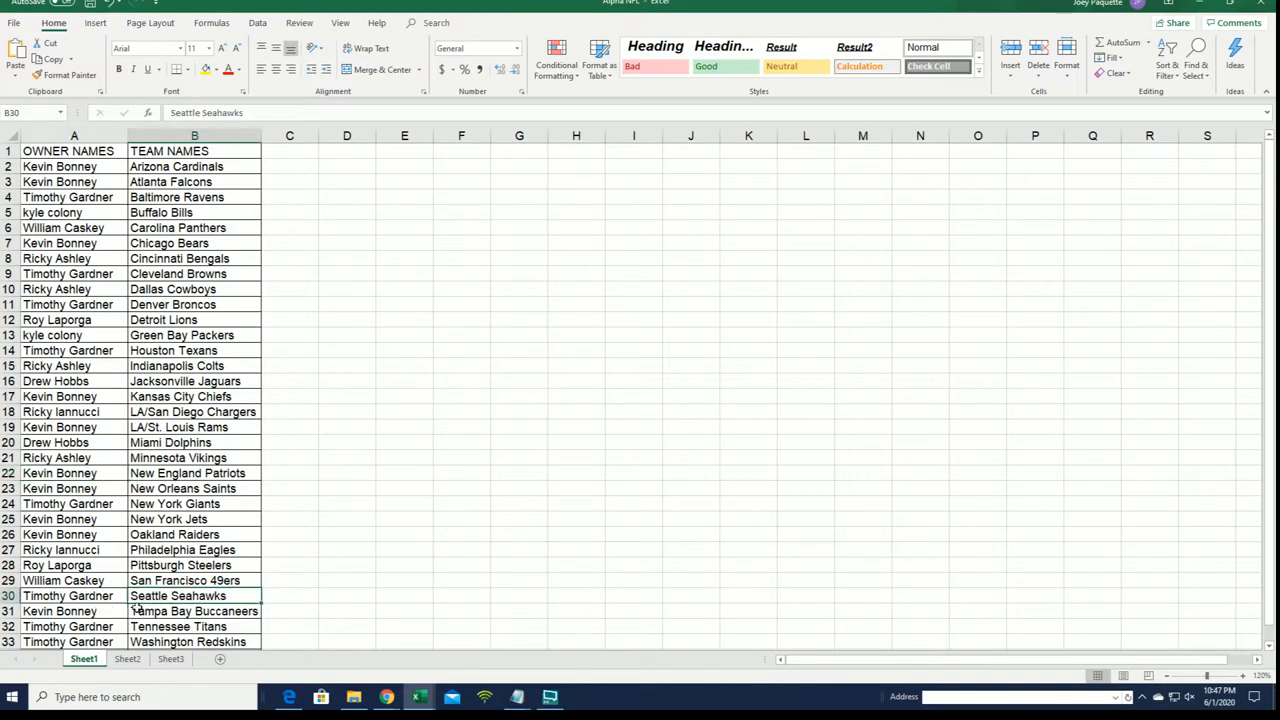
click(185, 580)
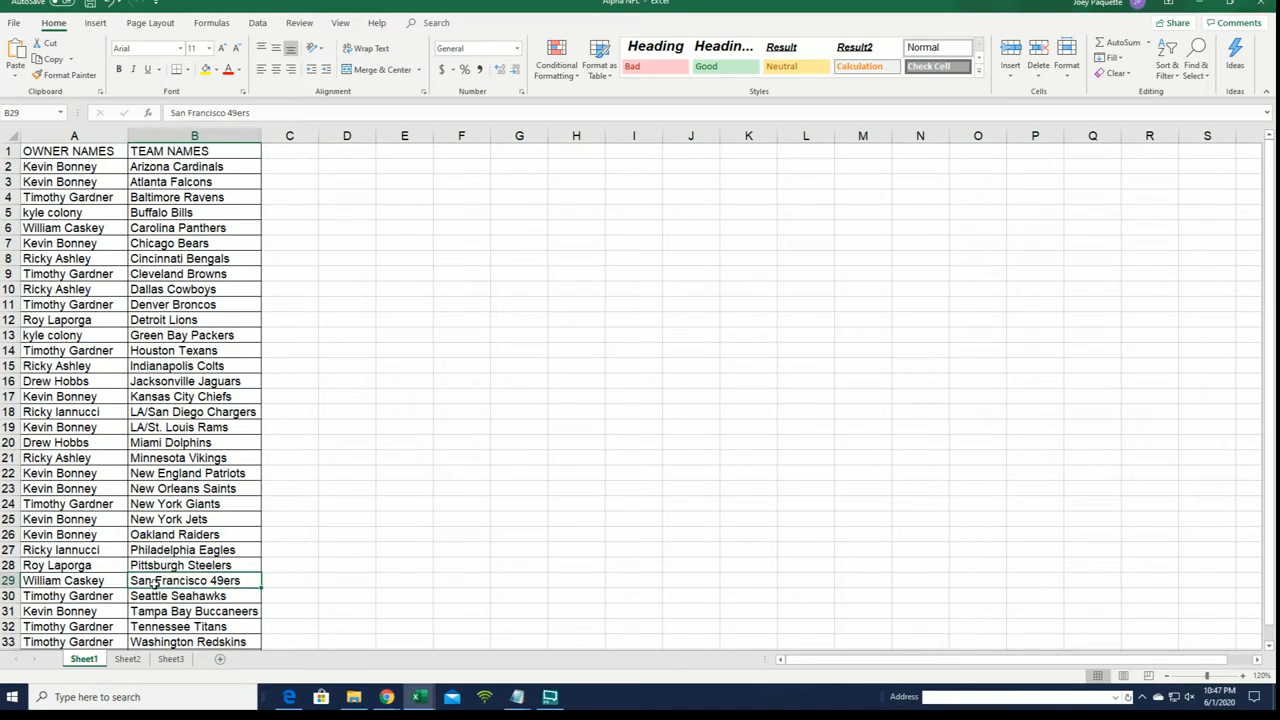
click(194, 534)
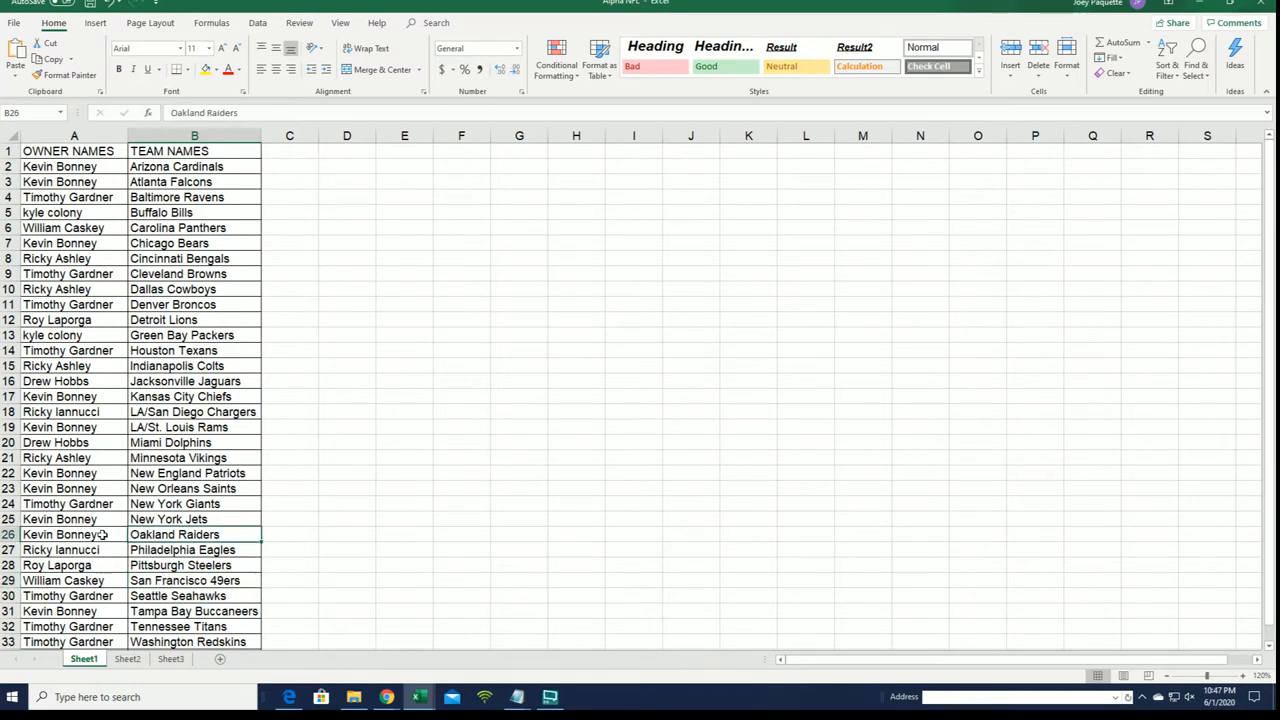